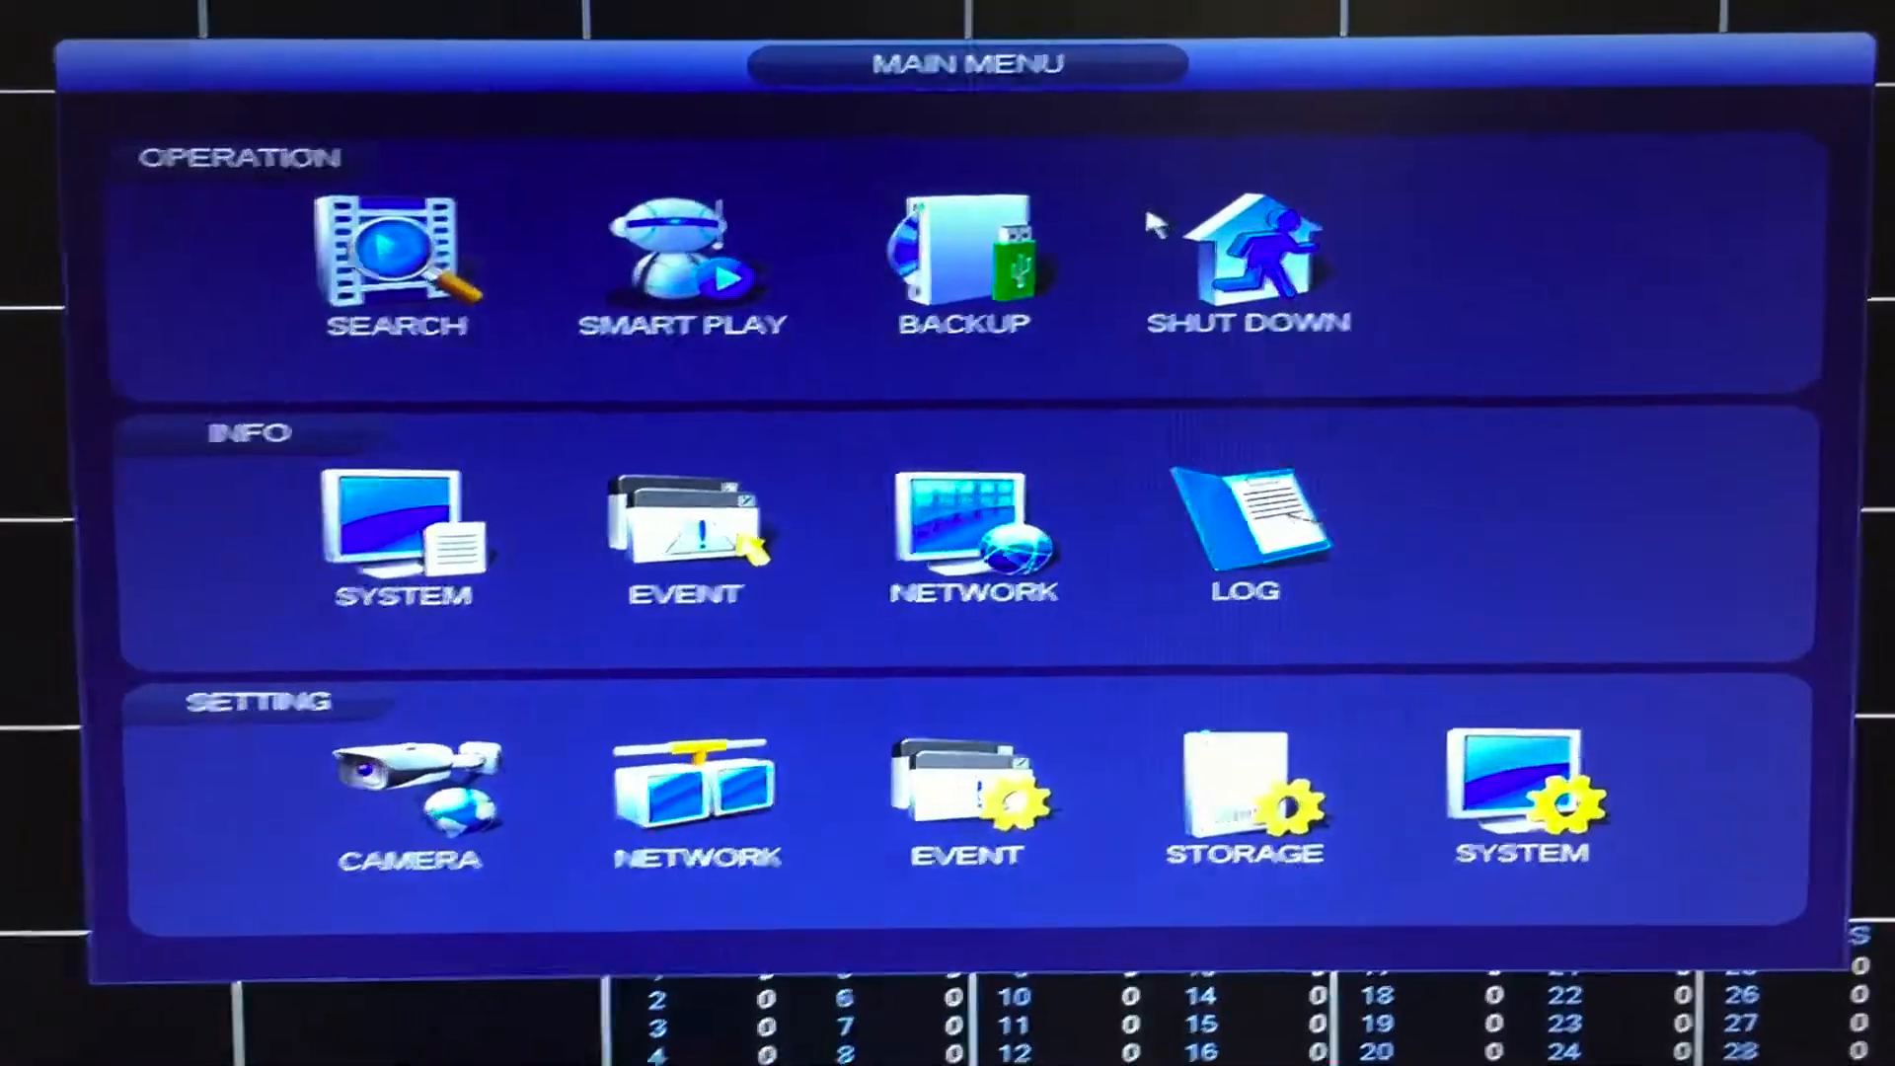
pyautogui.moveTo(1551, 778)
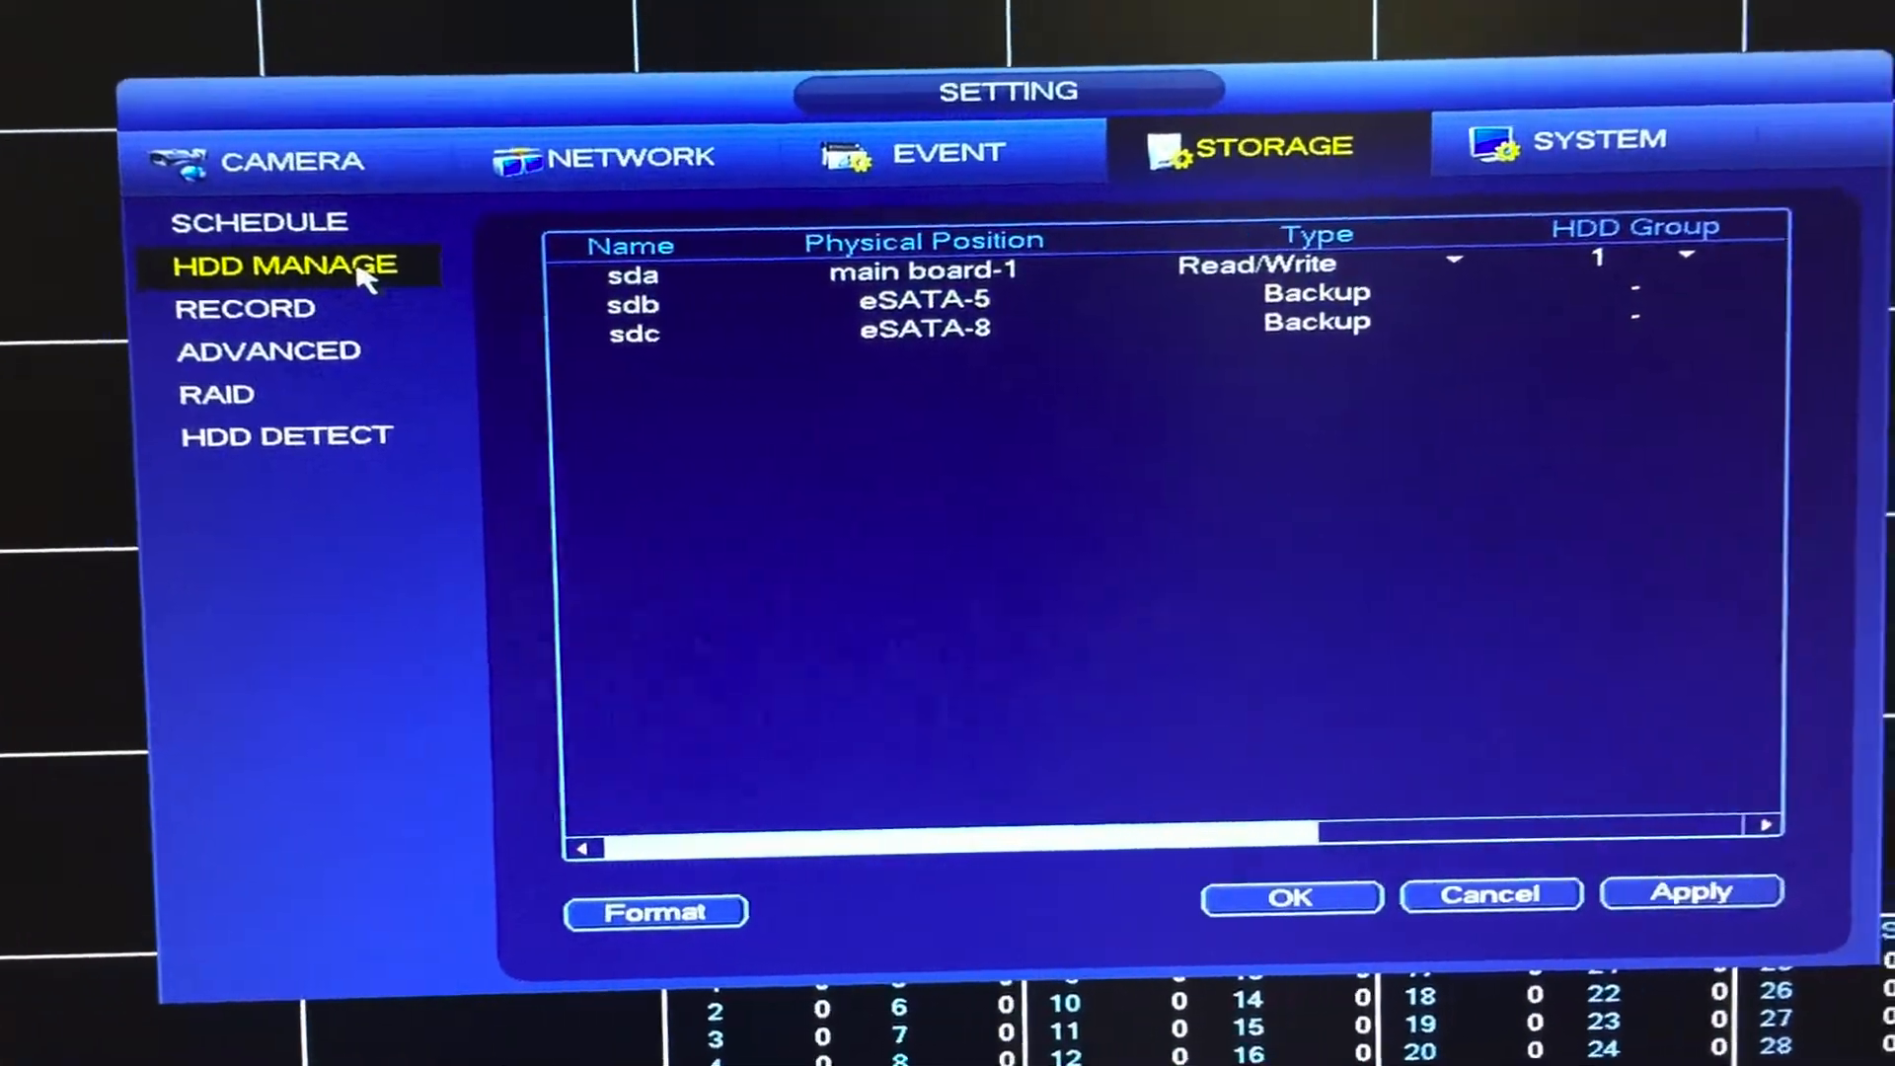
# - Show the HDD Manage list with three drives, the two eSATA disks typed Backup
pyautogui.click(906, 317)
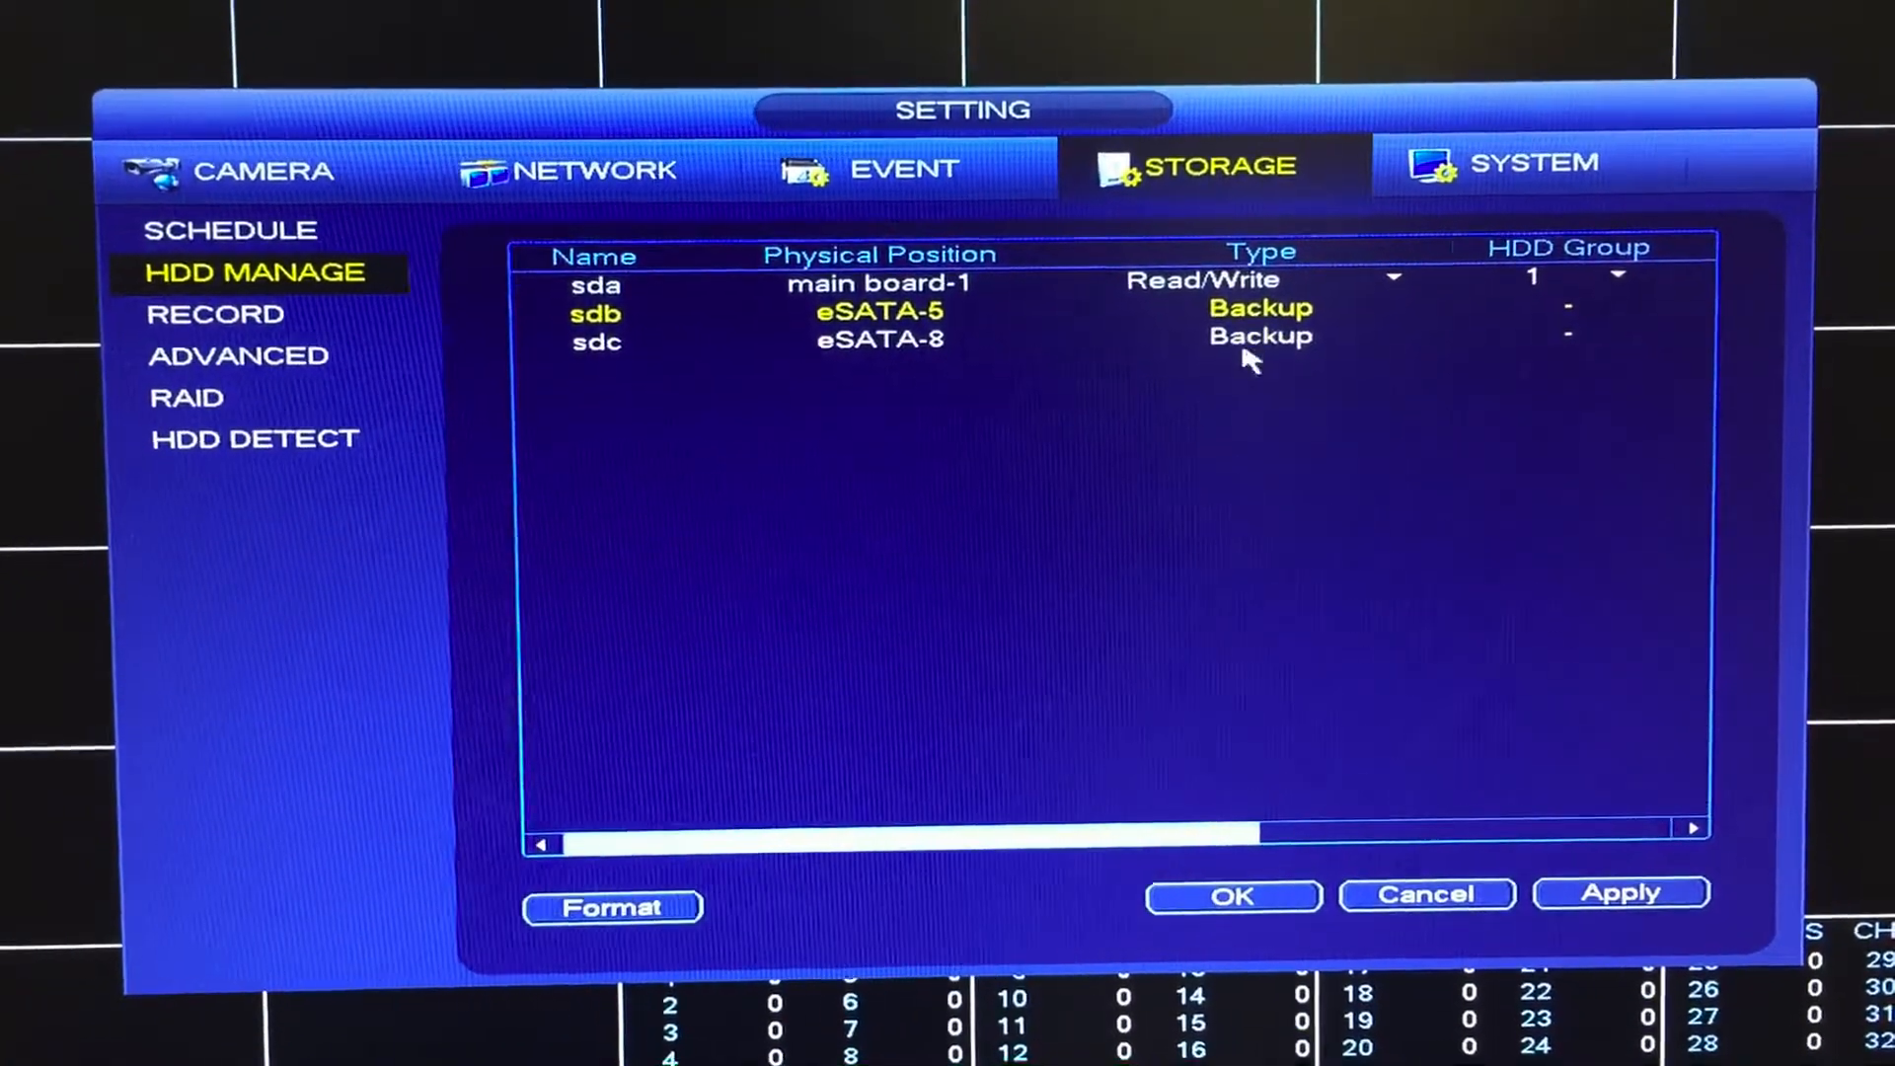
pyautogui.click(197, 411)
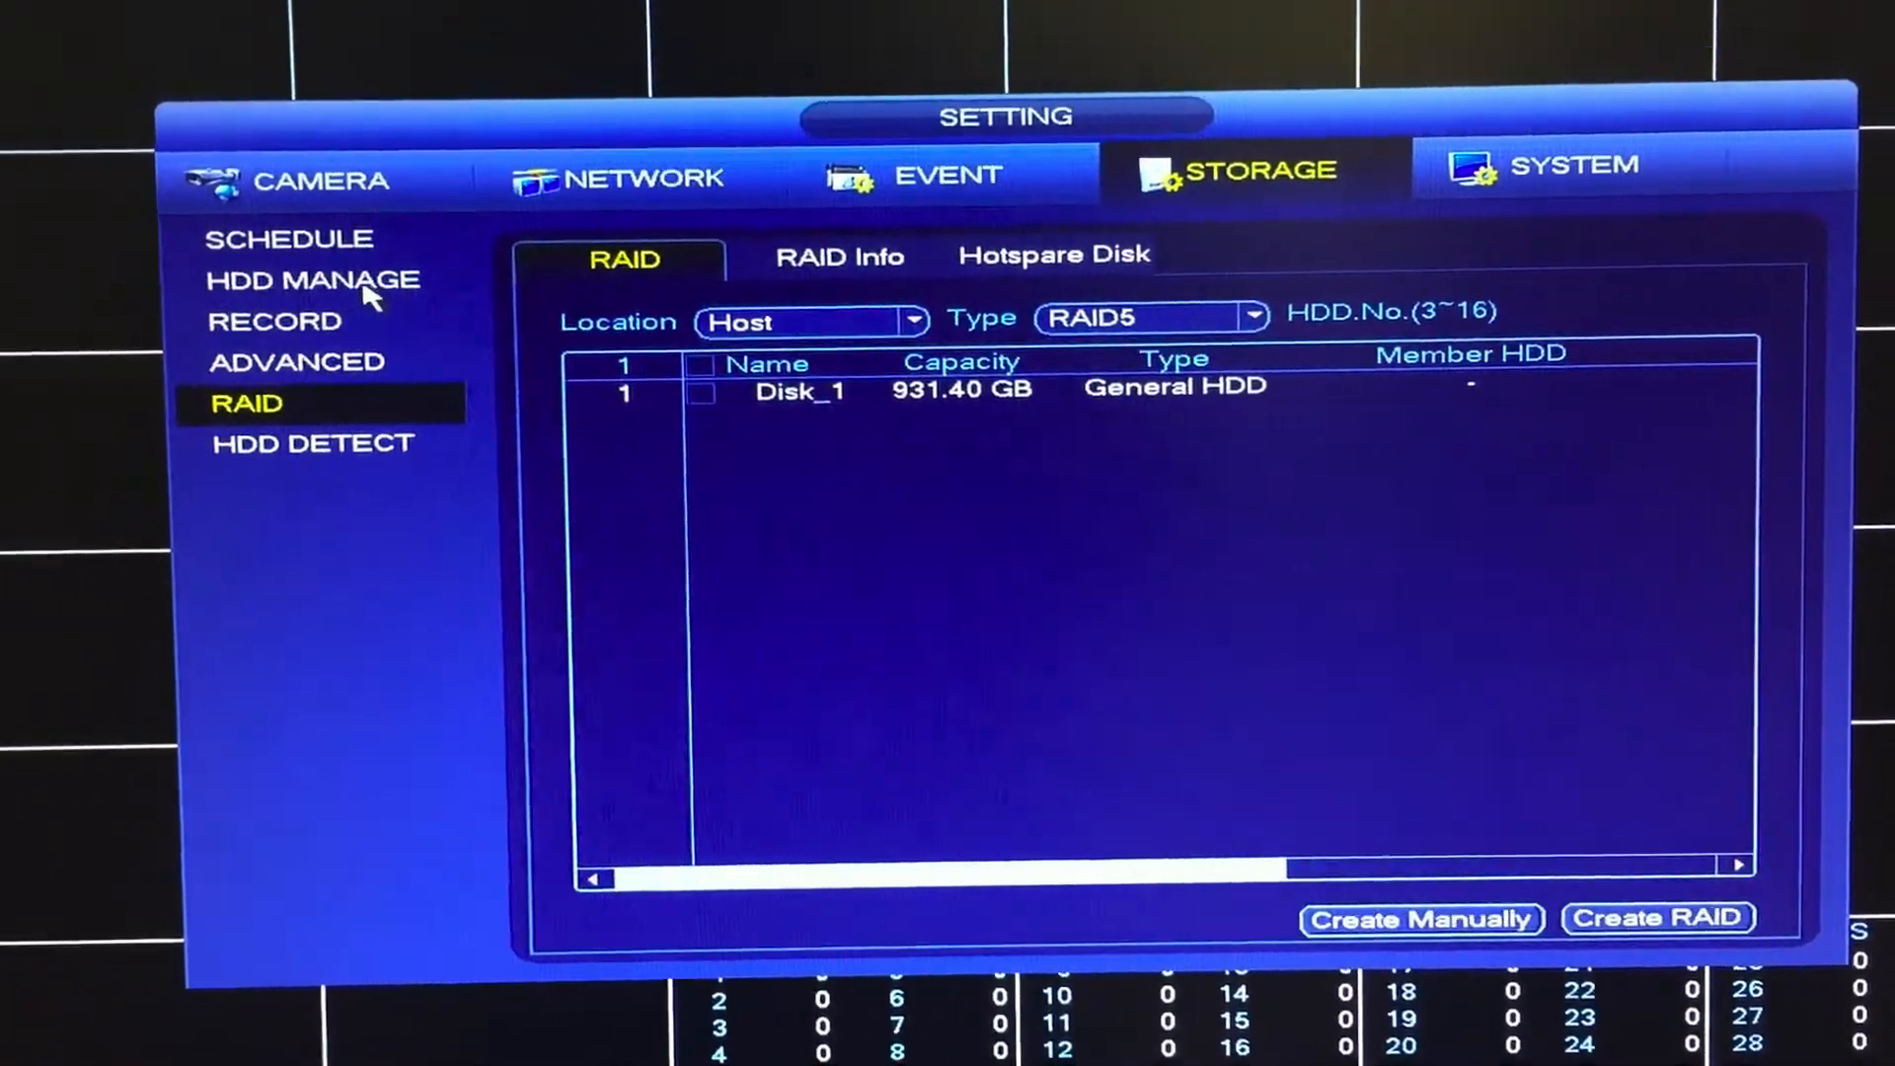
pyautogui.click(312, 281)
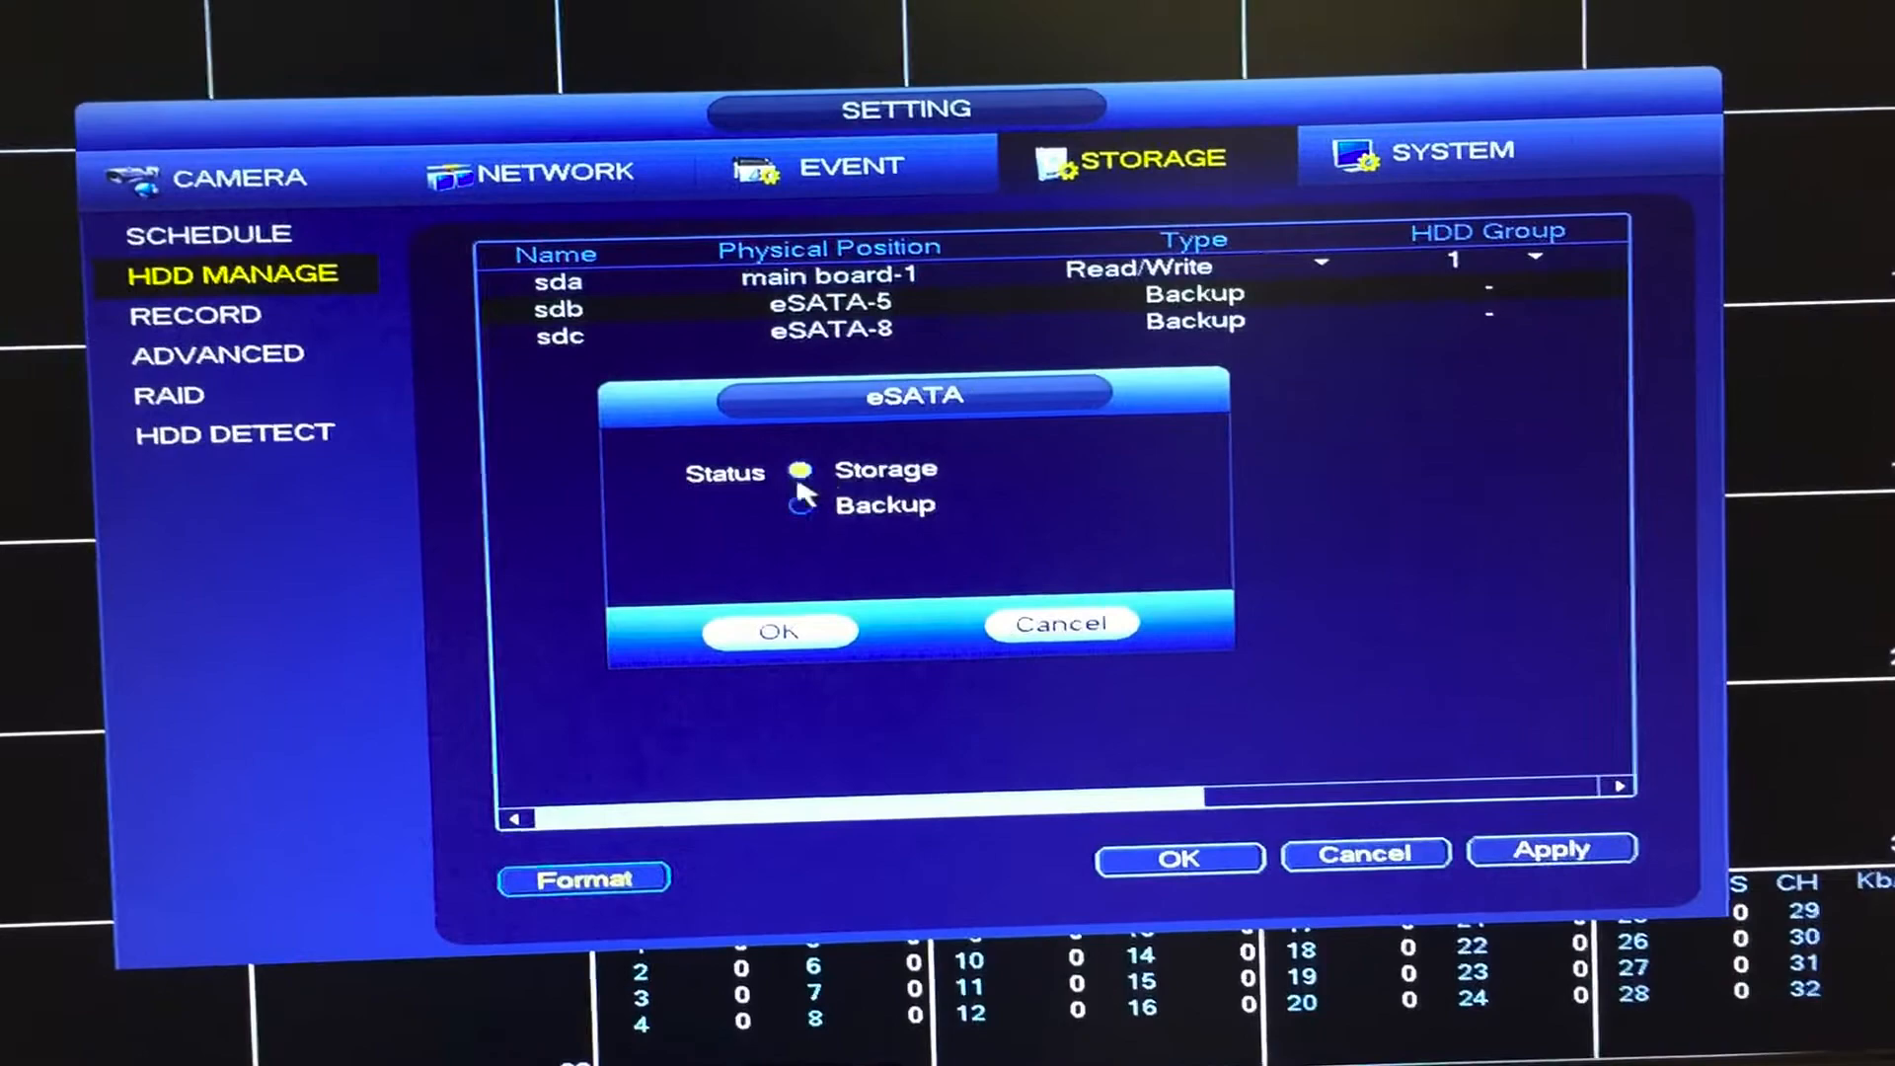
# - Switch the eSATA drive's status from Backup to Storage in the eSATA dialog
pyautogui.click(780, 632)
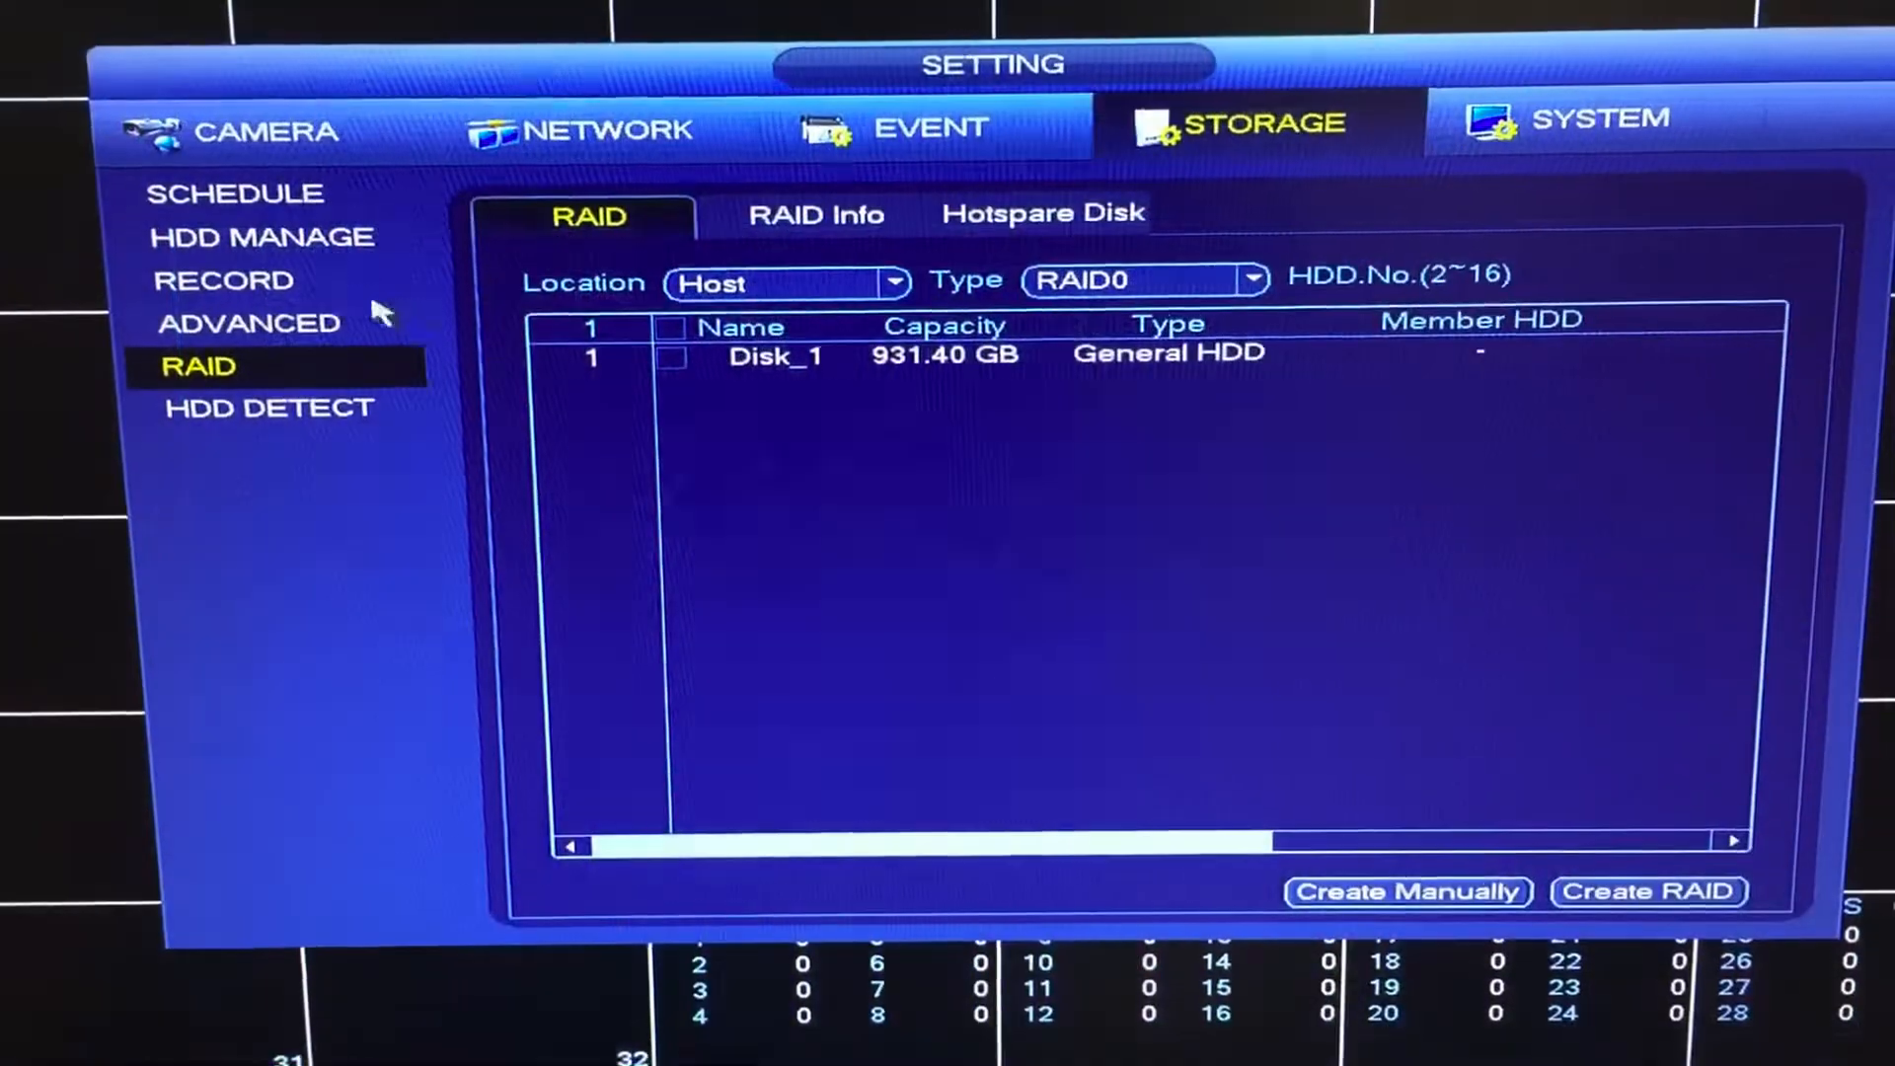
# - Return to HDD Manage and list the type choices for the sdc (eSATA-8) drive
pyautogui.click(260, 237)
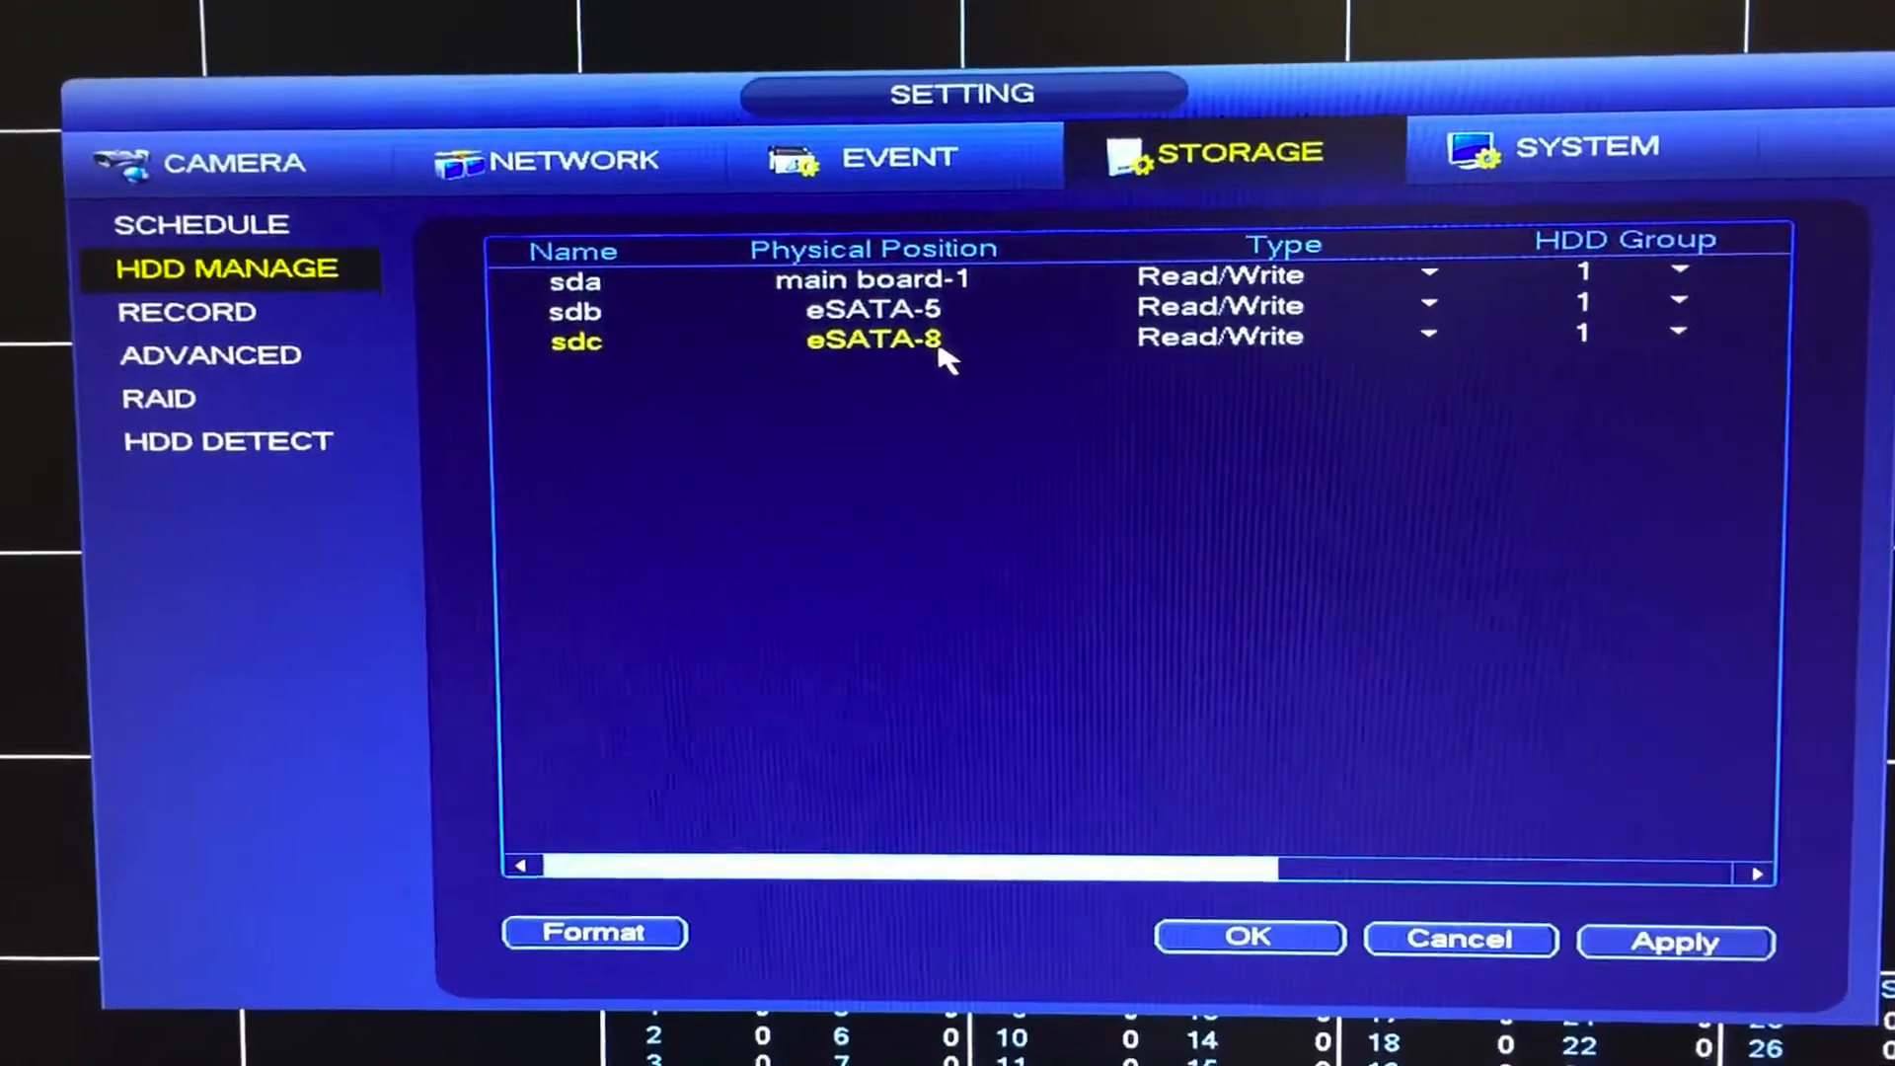
pyautogui.click(1431, 336)
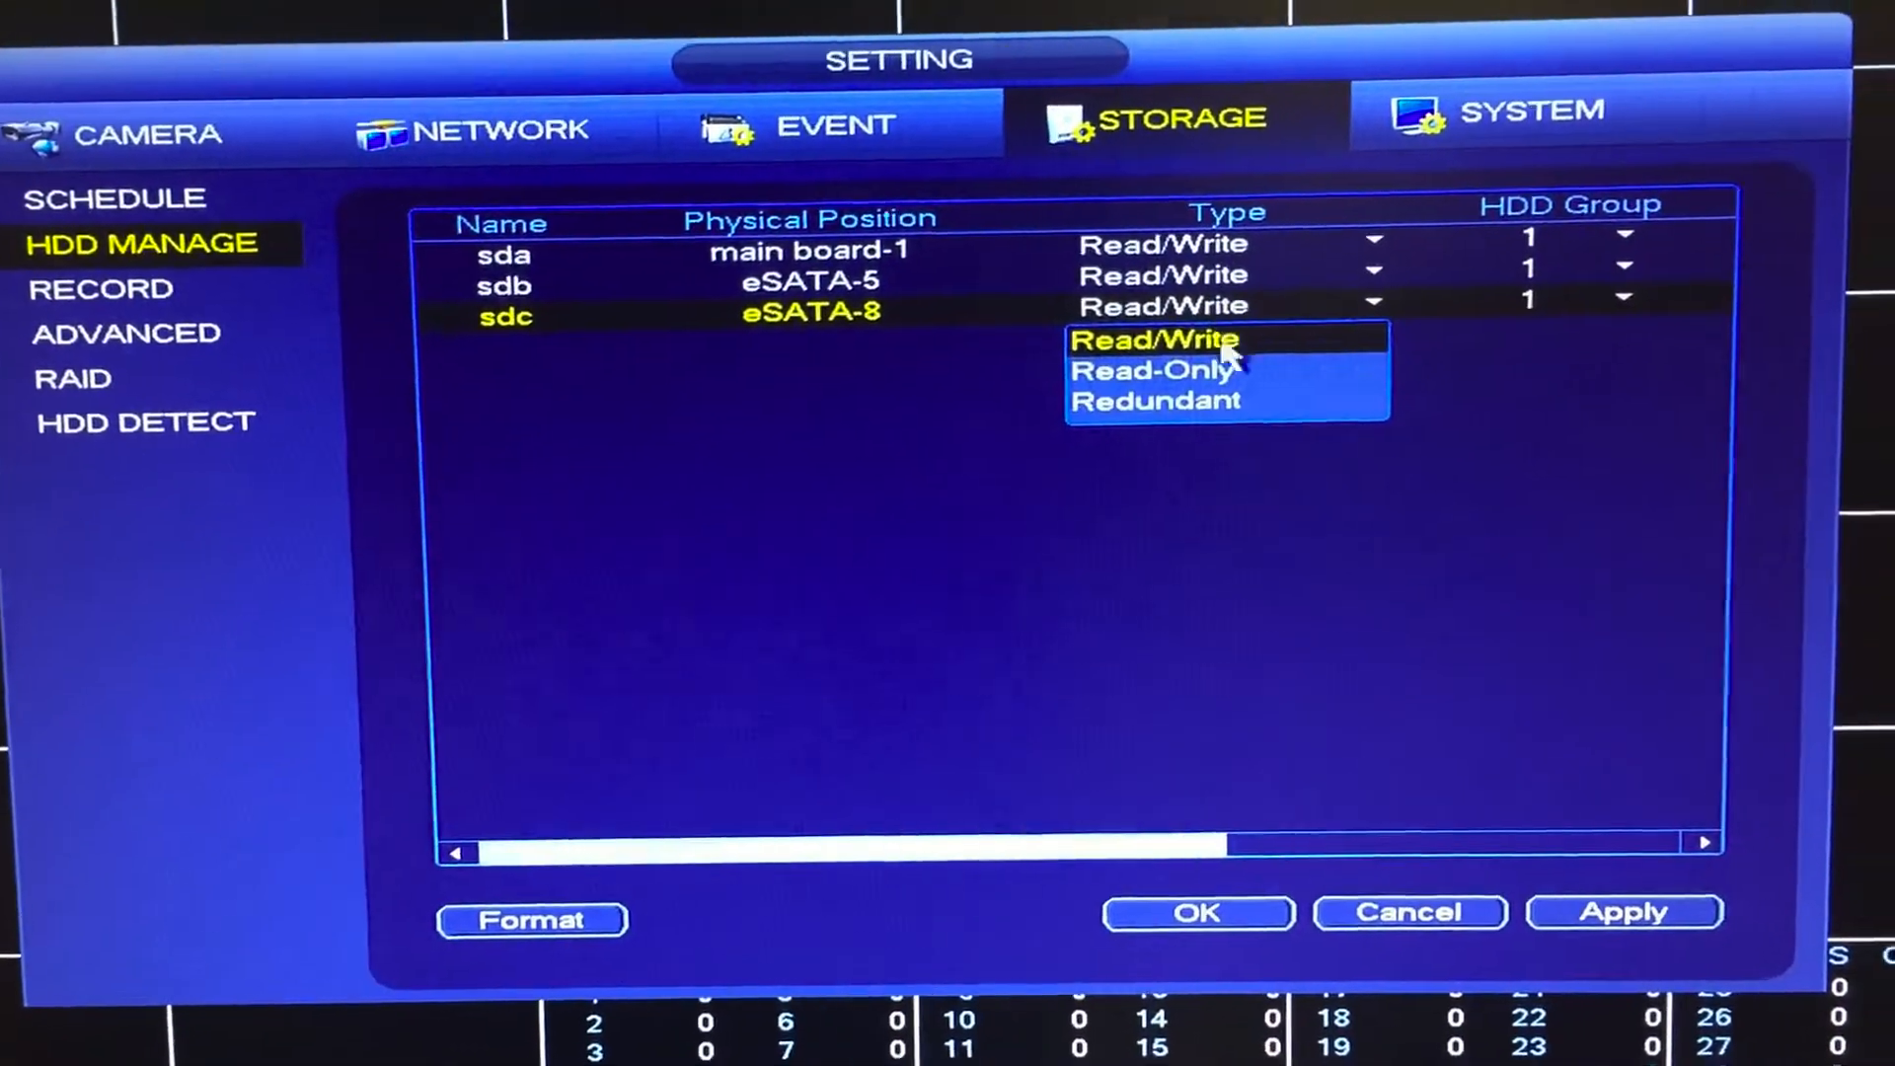